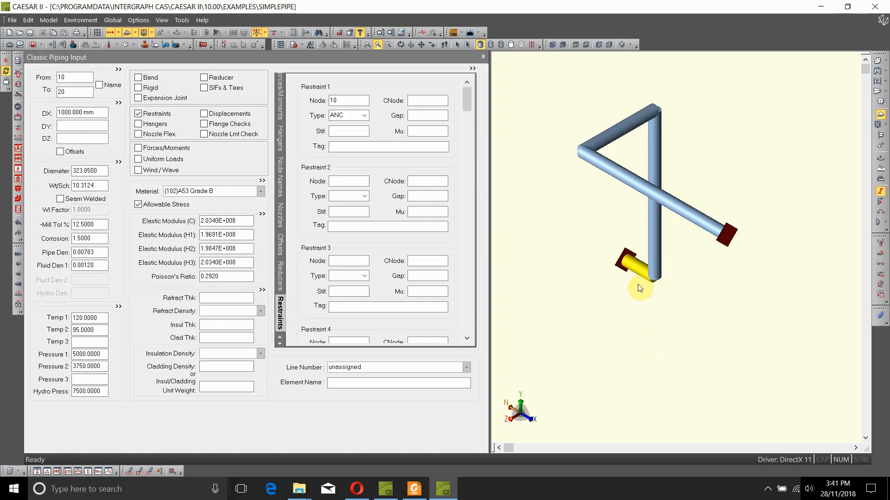
pyautogui.moveTo(652, 284)
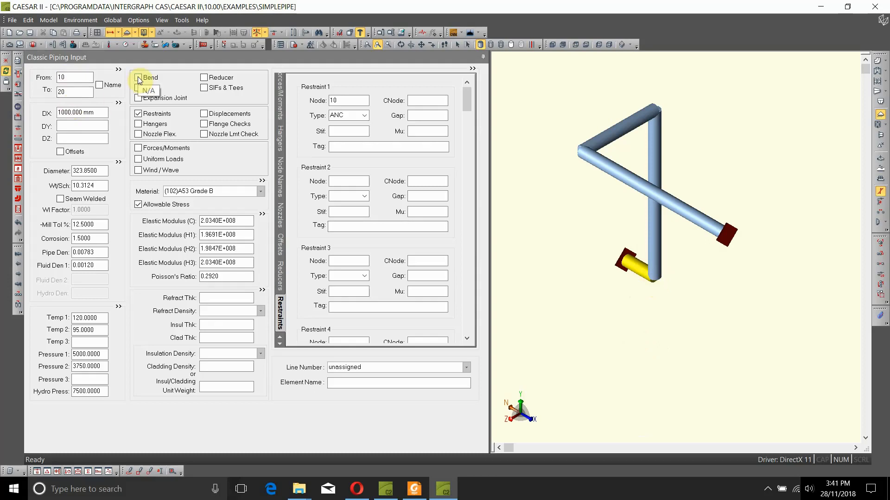
# Add a long-radius bend at node 20 on element 10–20 and advance to element 20–30.
pyautogui.click(138, 77)
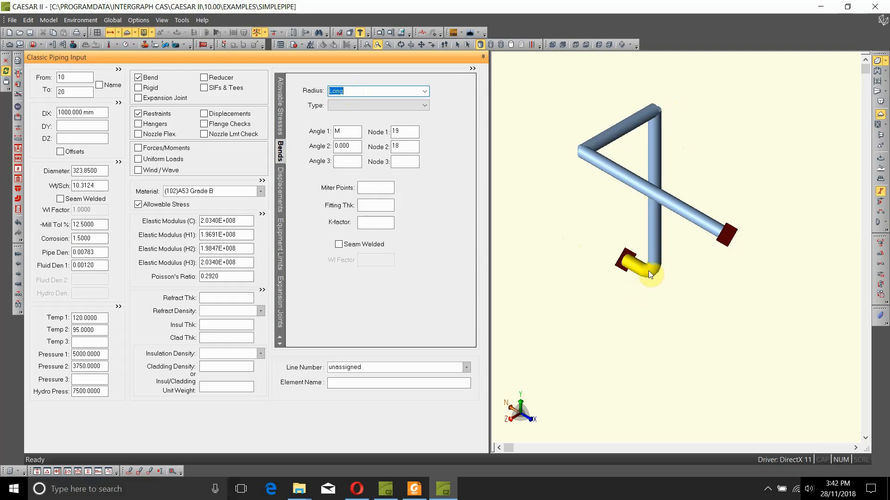
pyautogui.click(404, 146)
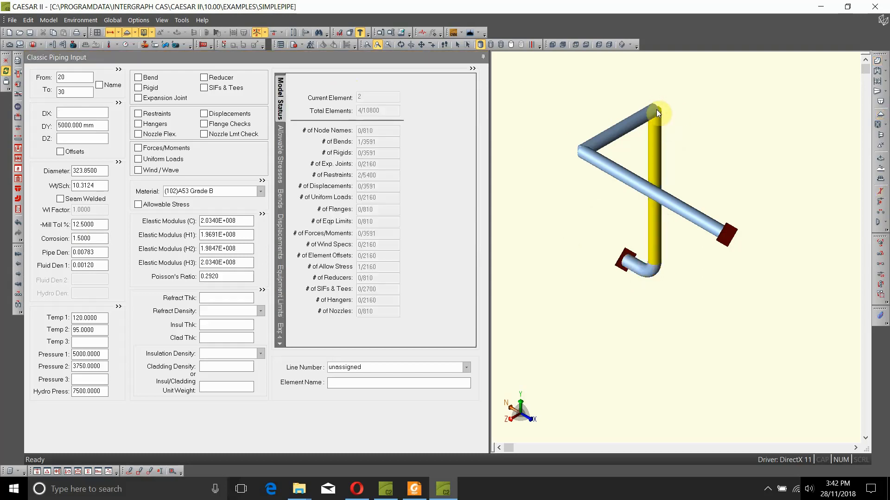
# Add a bend on element 20–30, trying the 3D, 5D and other radius options.
pyautogui.click(138, 78)
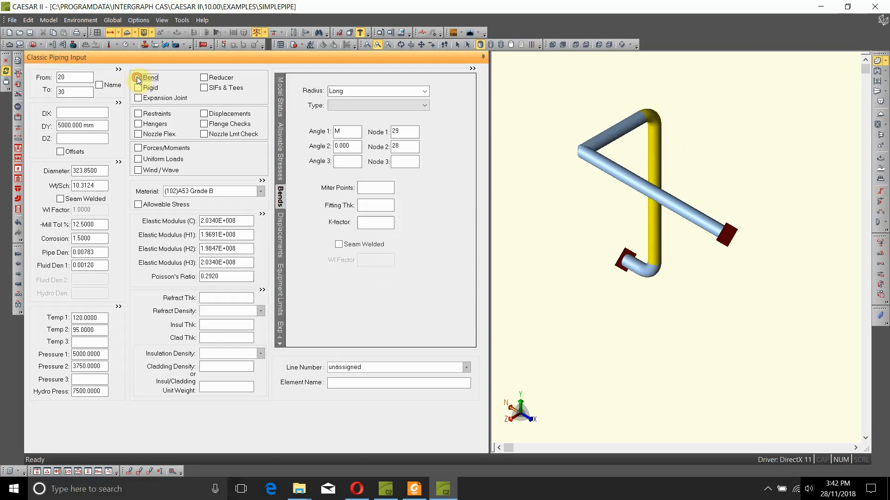
pyautogui.click(139, 78)
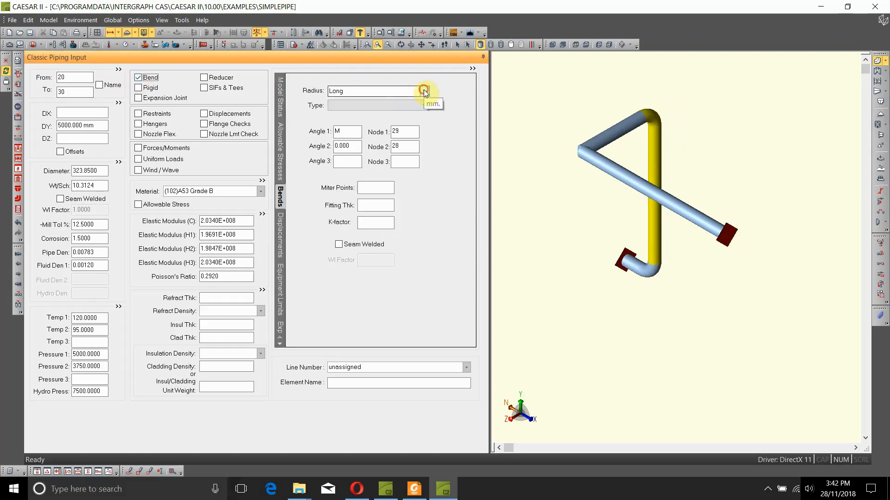
pyautogui.click(424, 90)
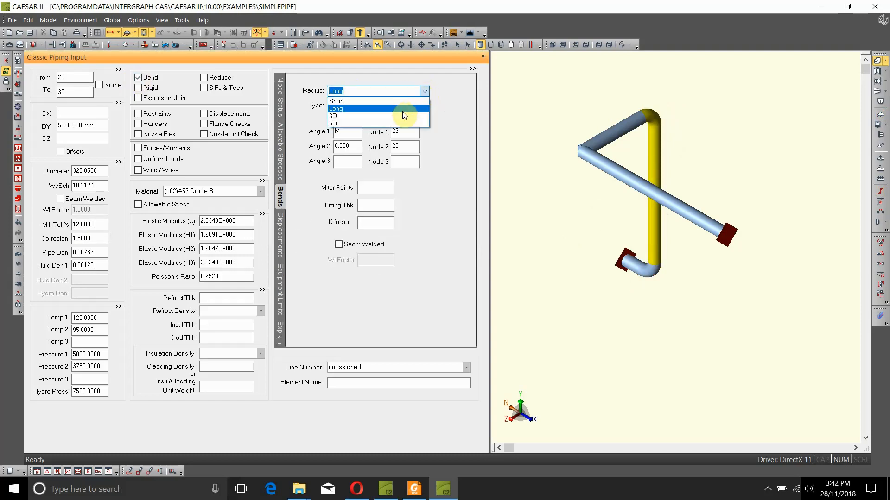
pyautogui.click(334, 116)
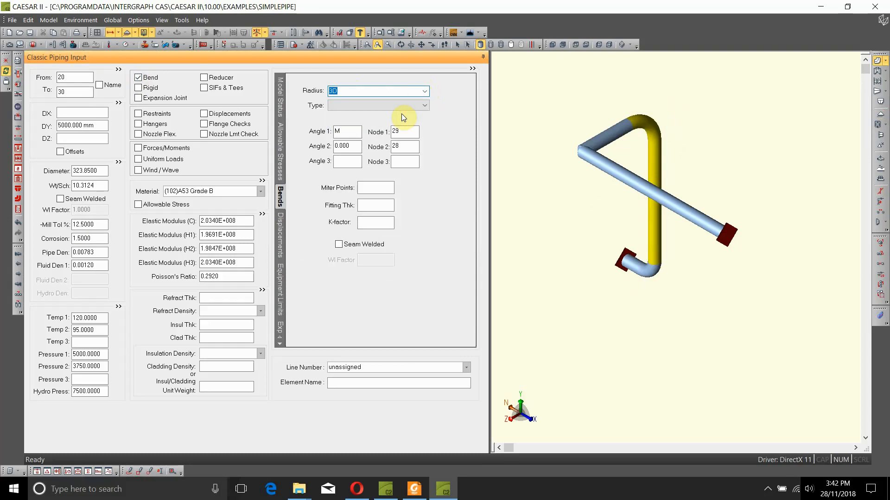
pyautogui.click(424, 91)
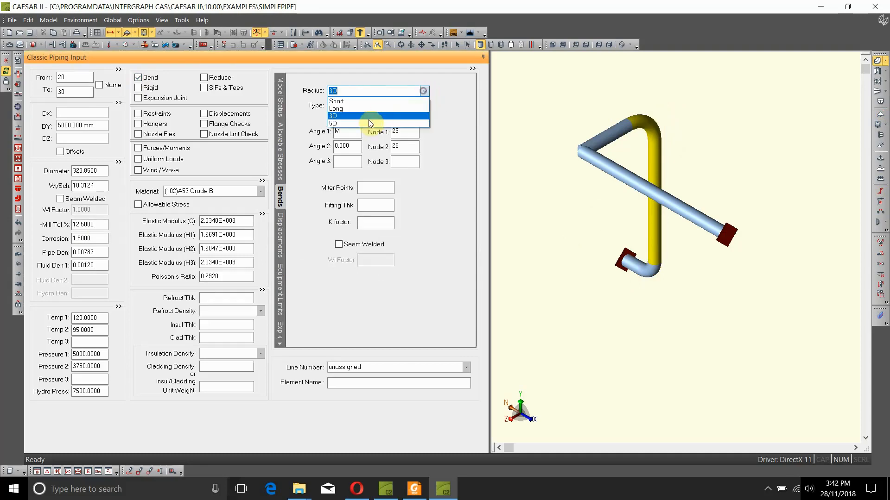
pyautogui.click(333, 123)
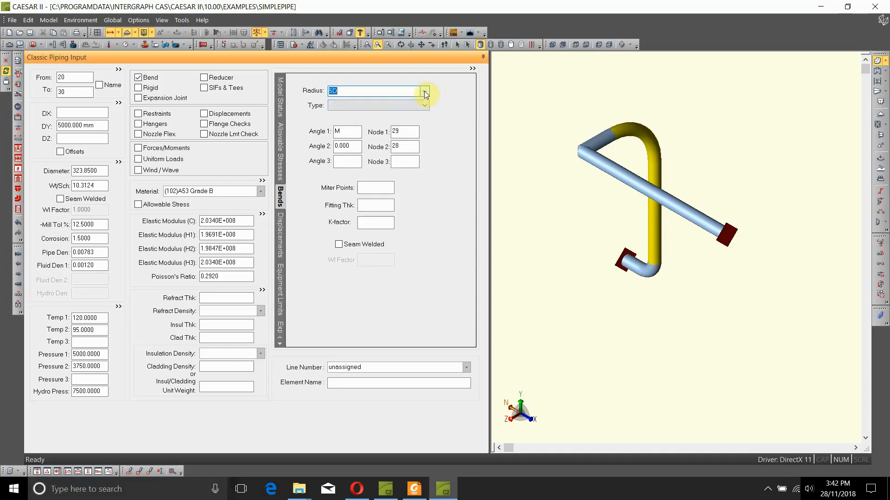
pyautogui.click(424, 90)
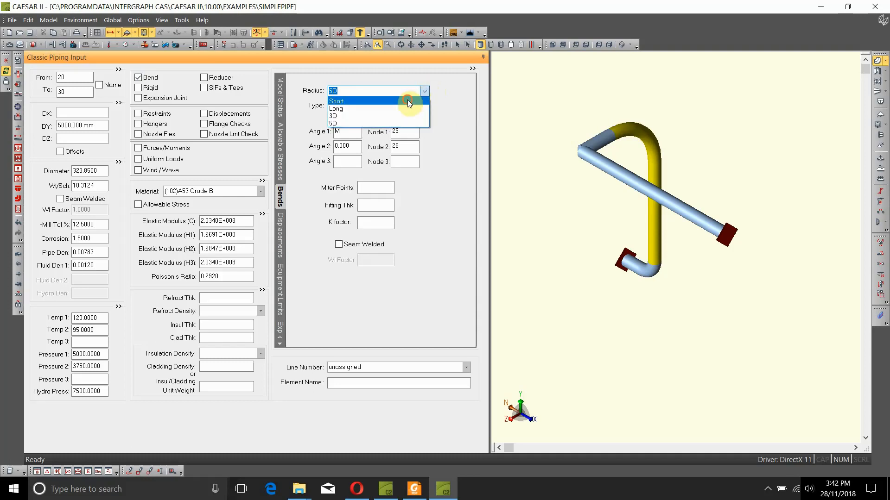
pyautogui.click(336, 100)
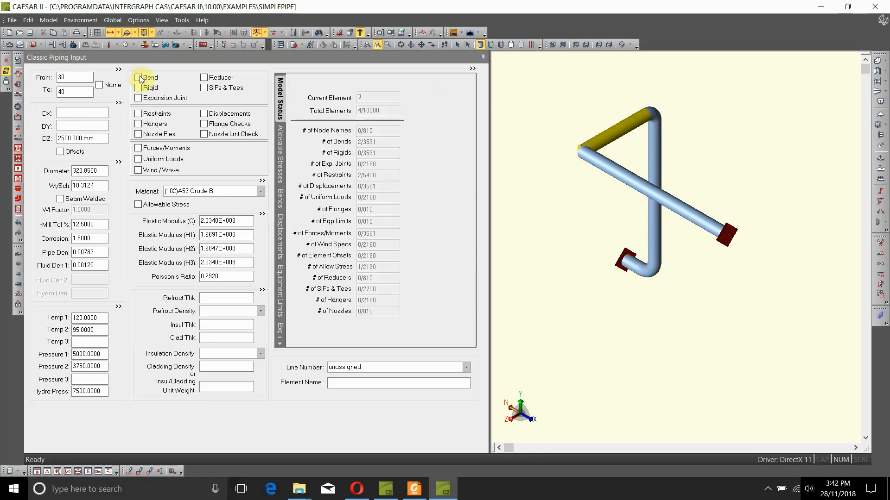
# Add a bend on element 30–40, keeping the Long radius.
pyautogui.click(139, 77)
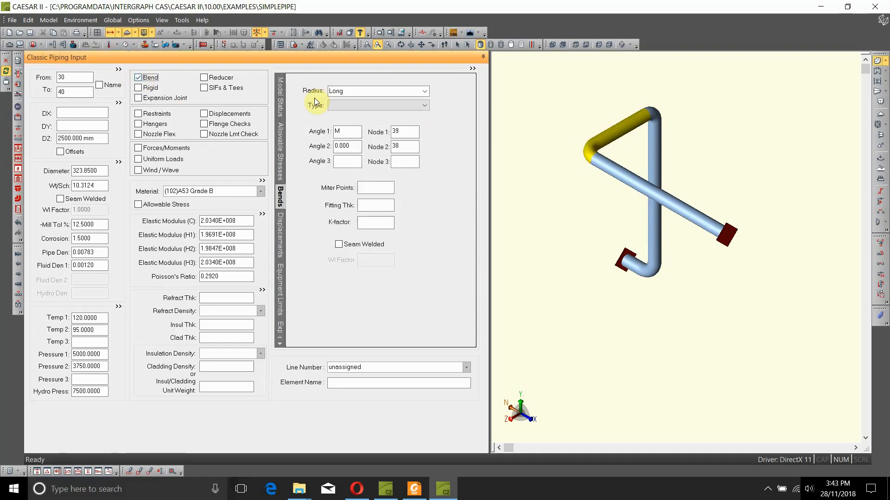
pyautogui.click(424, 90)
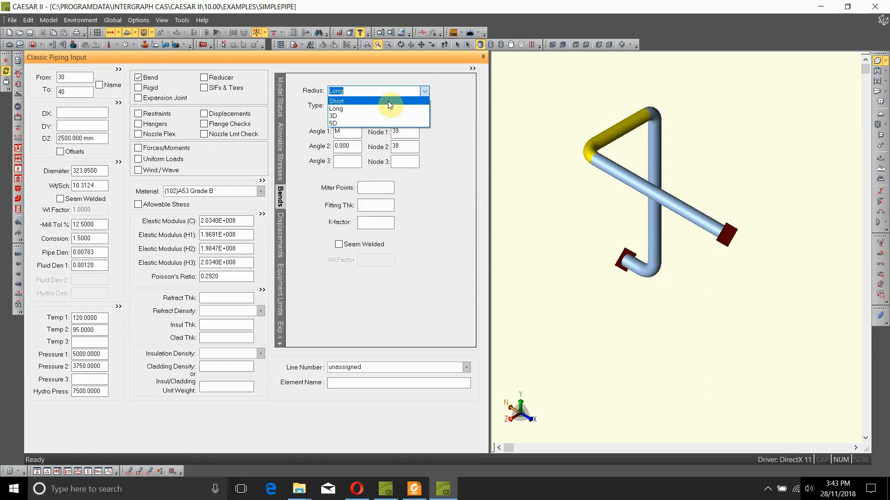
pyautogui.moveTo(388, 123)
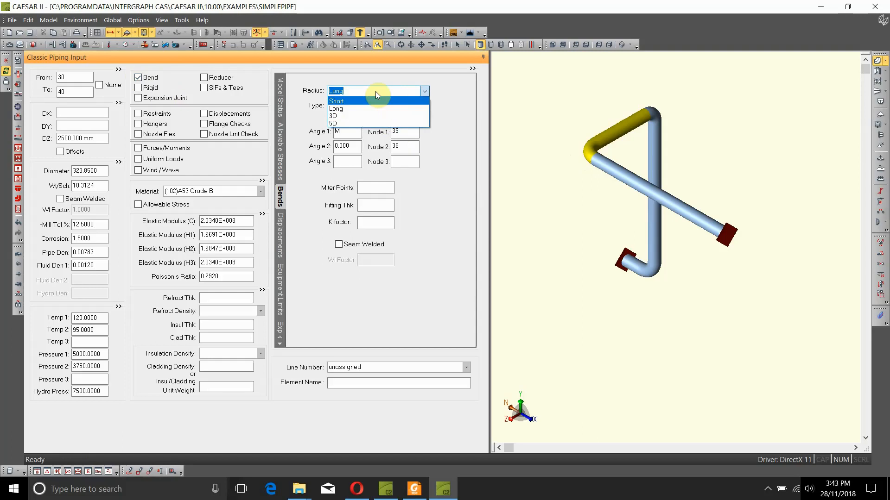
pyautogui.click(336, 108)
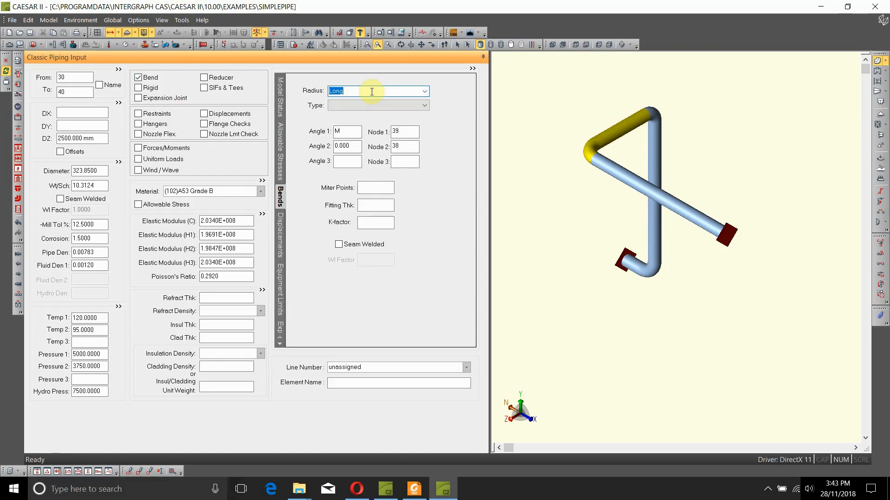
pyautogui.moveTo(545, 41)
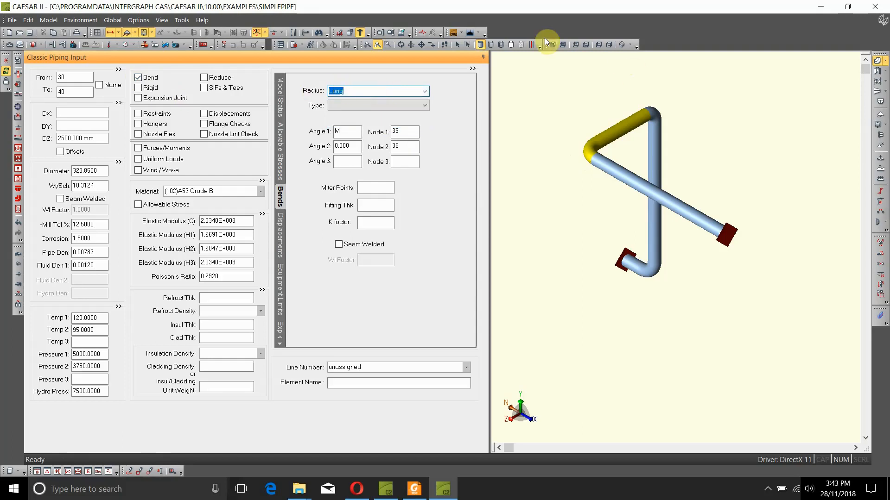
# Try bend radii 1000, 1500, 2000 and 2500, settle on 3000, and save the input.
pyautogui.write('1')
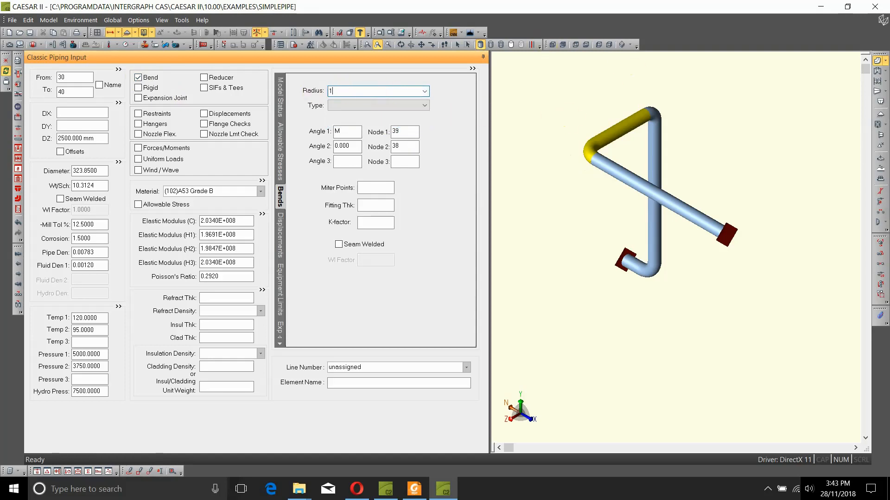
pyautogui.write('000.000')
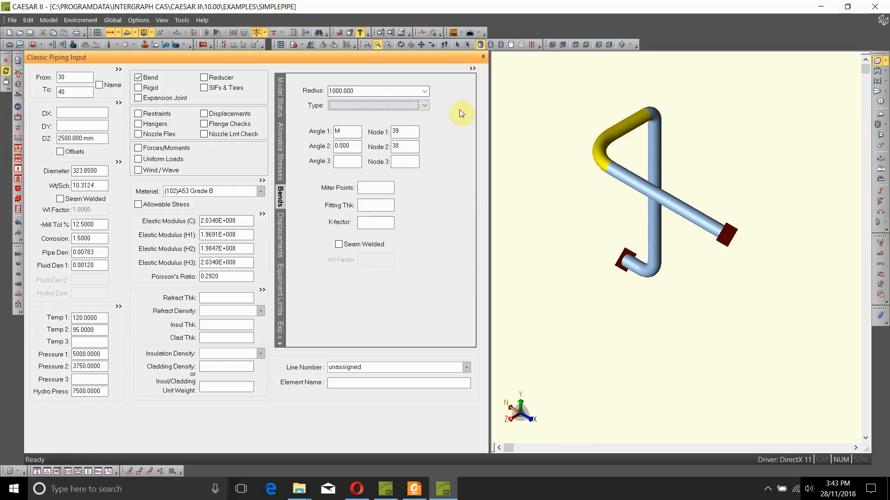
pyautogui.moveTo(620, 172)
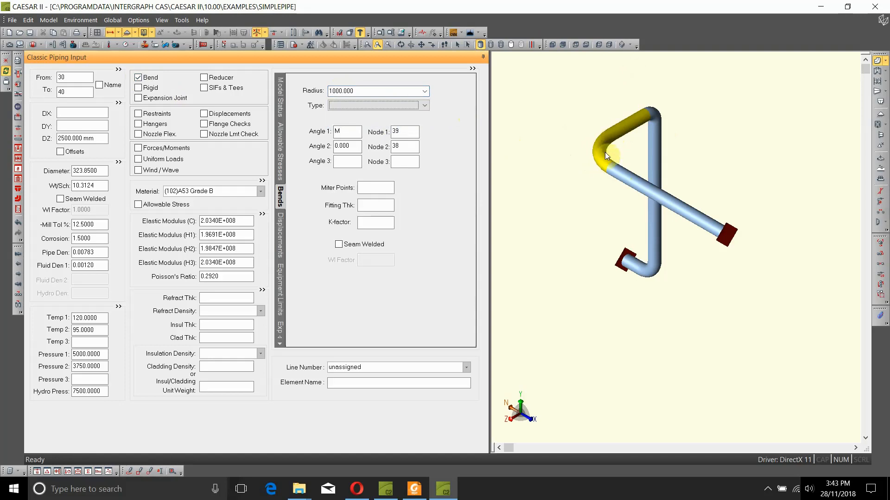
pyautogui.moveTo(599, 159)
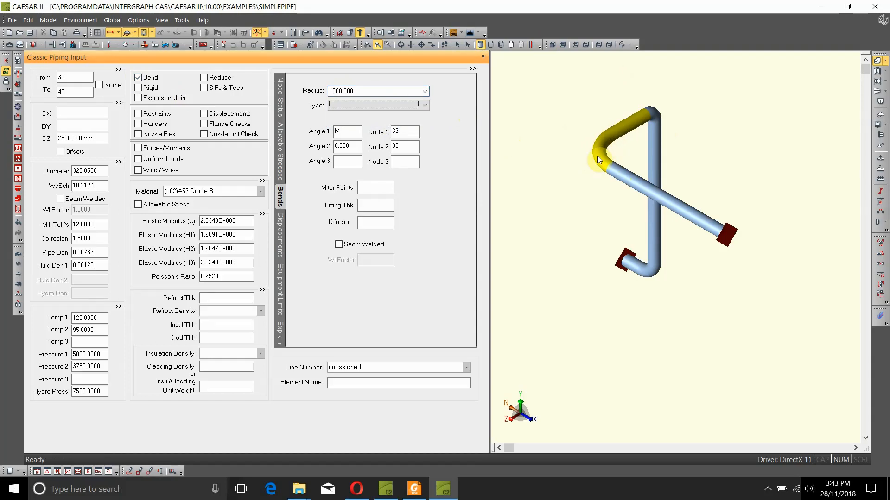
pyautogui.write('15')
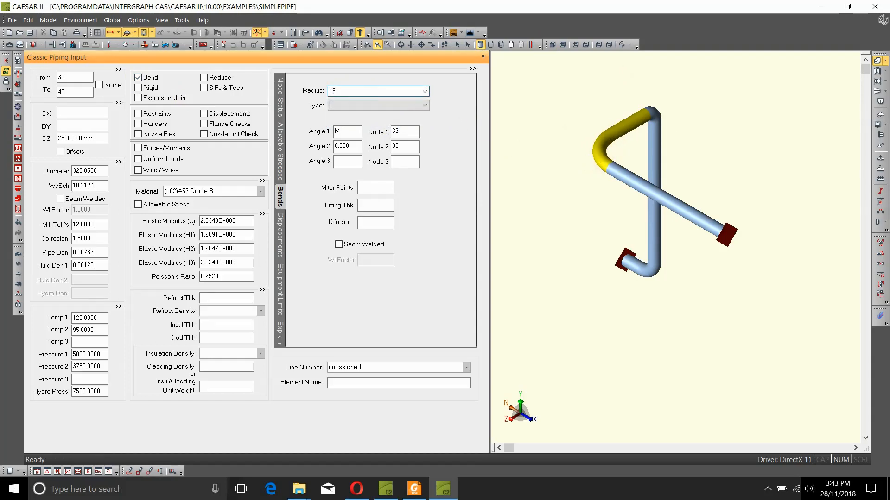
pyautogui.write('1500.000')
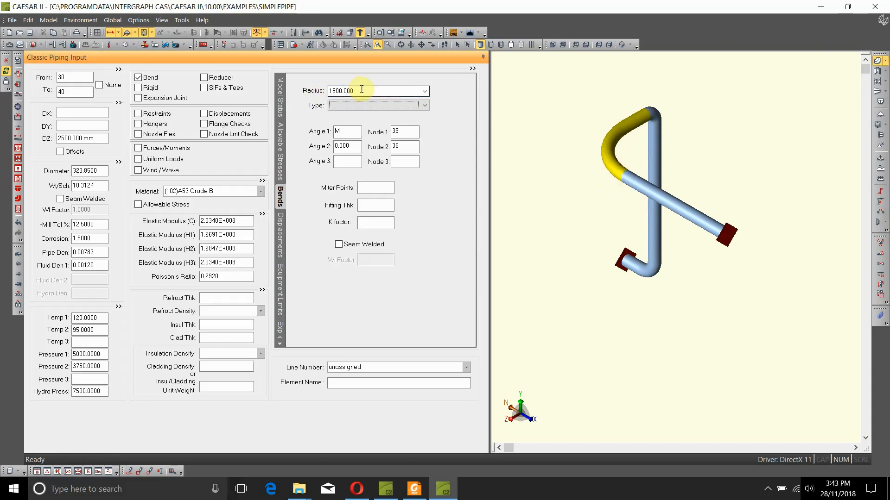
pyautogui.write('2')
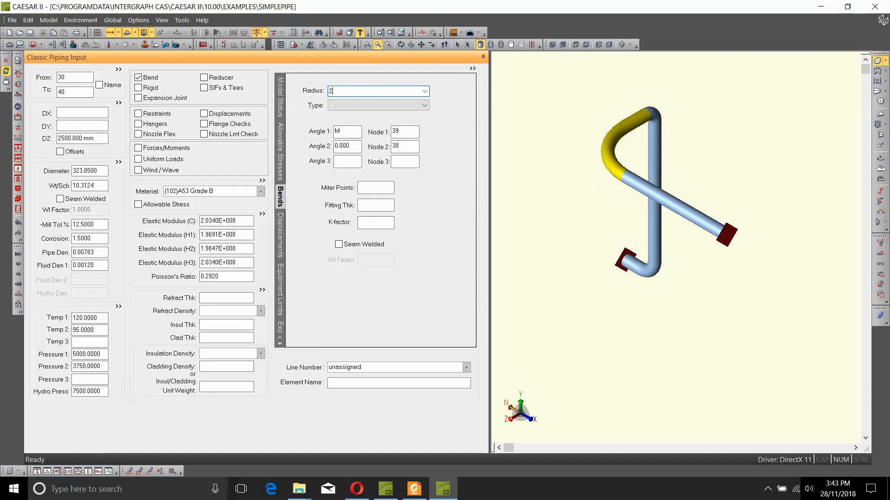
pyautogui.write('2000.000')
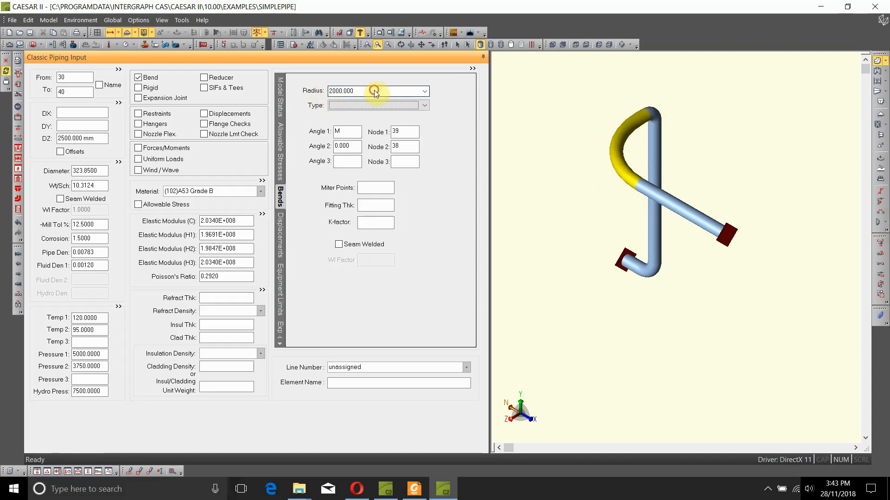
pyautogui.write('2500')
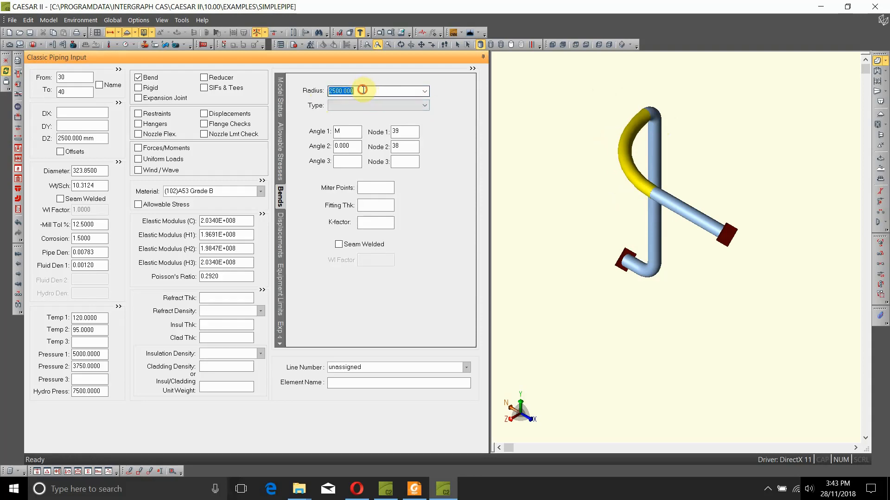
pyautogui.write('3000.000')
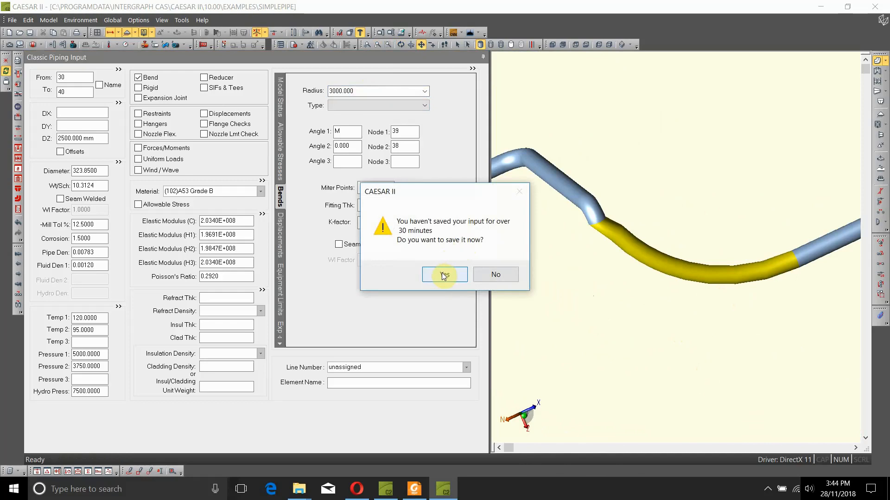
pyautogui.click(445, 274)
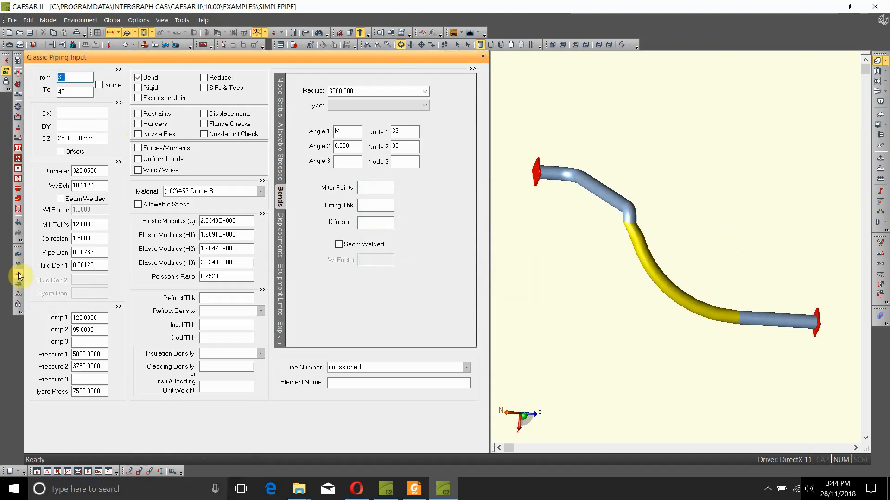
pyautogui.moveTo(635, 246)
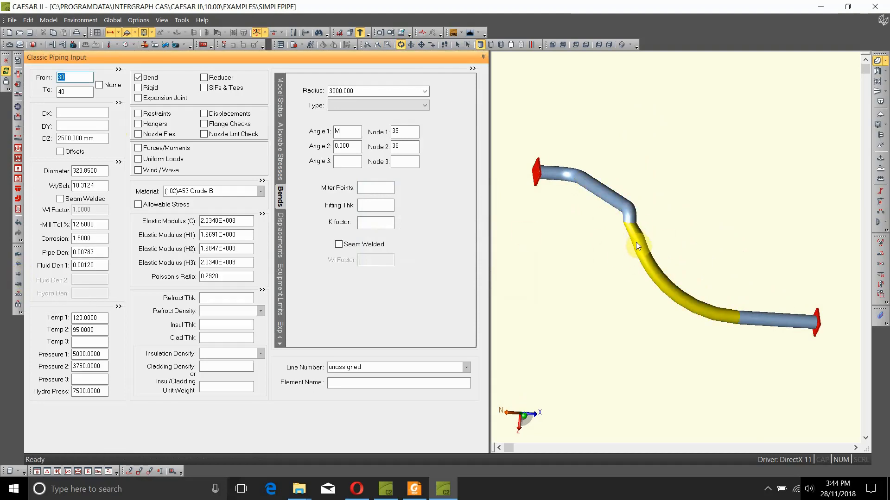
pyautogui.moveTo(639, 248)
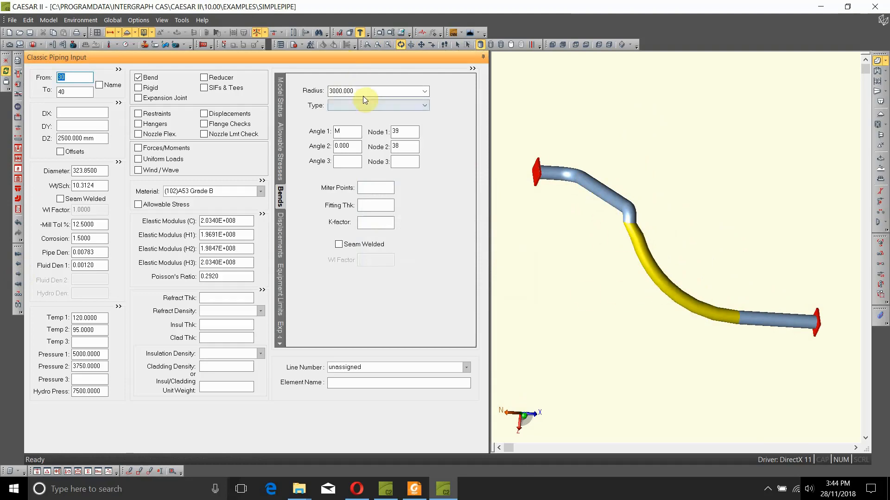
# Enter 1500 as the radius of the 30–40 bend.
pyautogui.write('150')
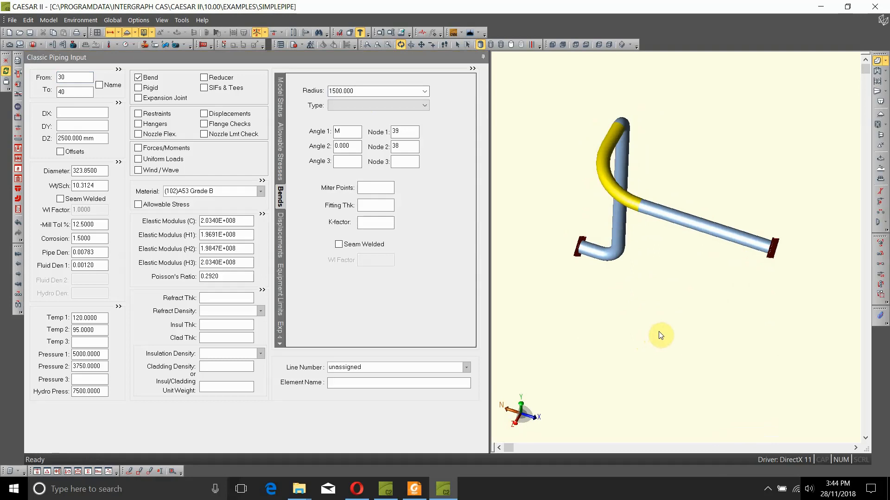
pyautogui.moveTo(623, 324)
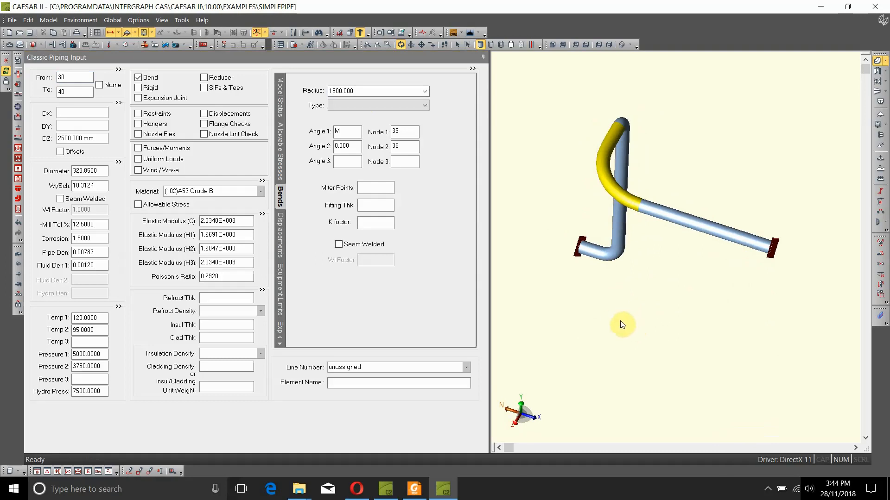
pyautogui.moveTo(417, 236)
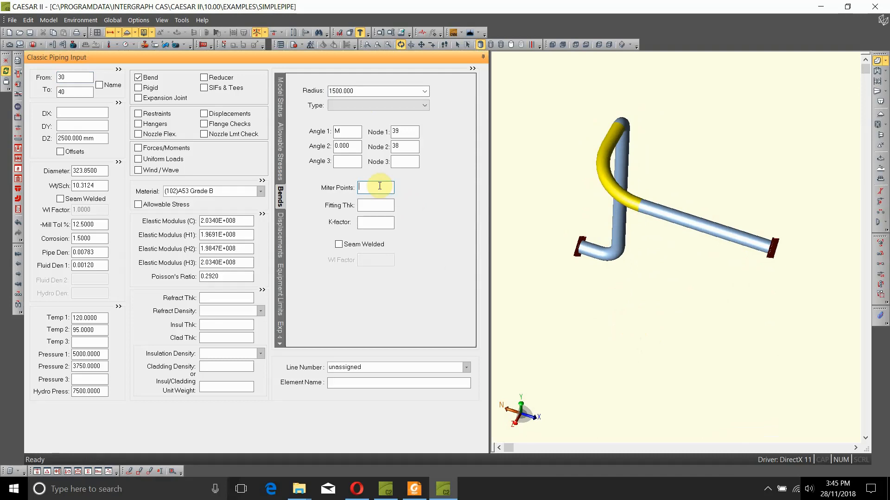
# Give the 30–40 bend 3 miter points and return to element 10–20.
pyautogui.write('3')
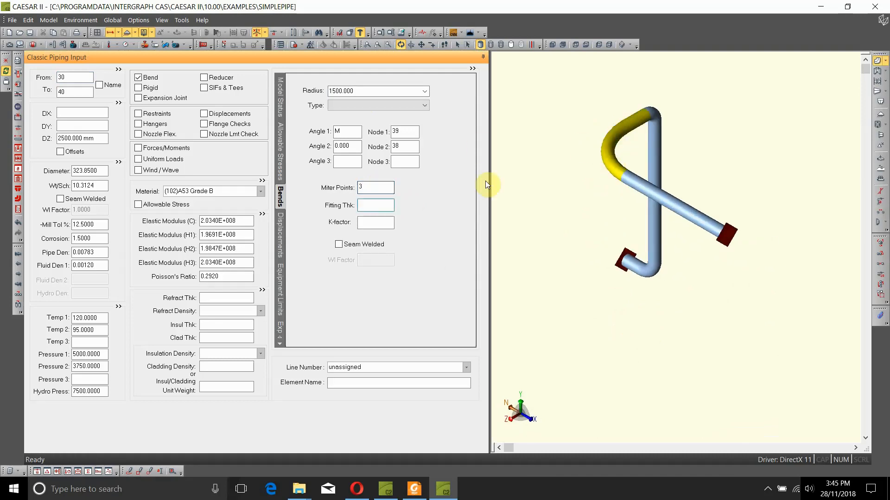
pyautogui.moveTo(632, 127)
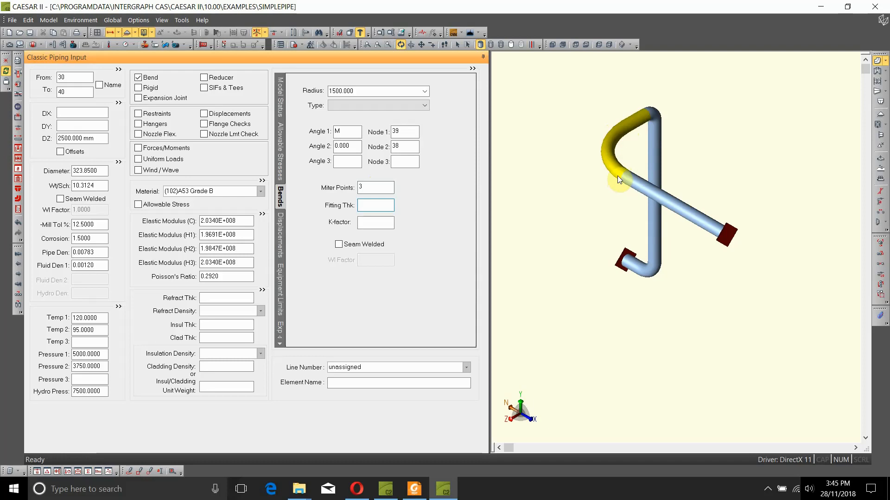
pyautogui.click(374, 205)
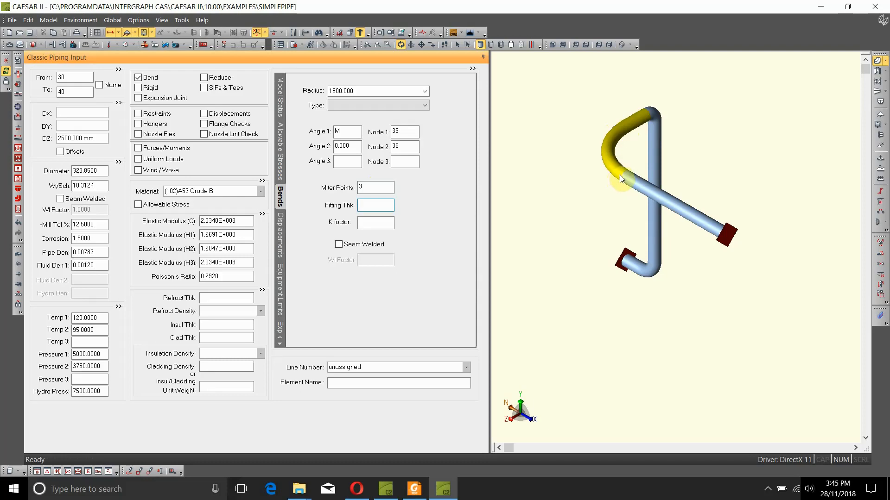
pyautogui.moveTo(613, 184)
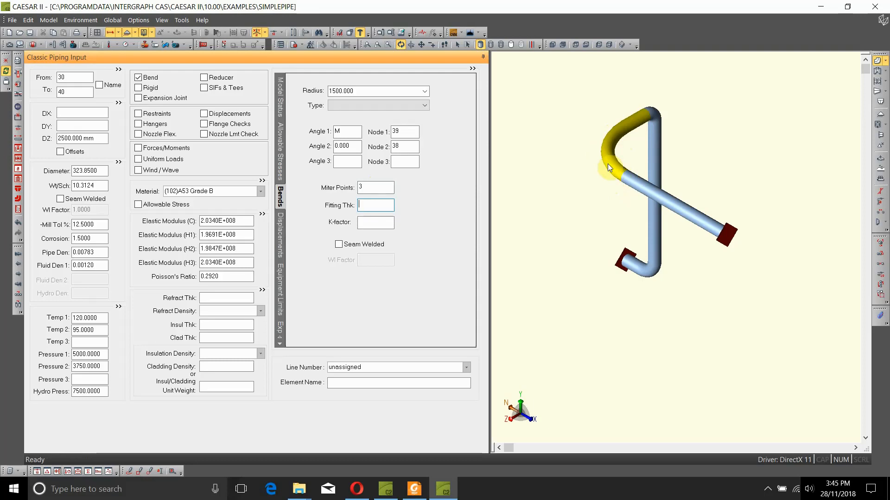
pyautogui.moveTo(616, 170)
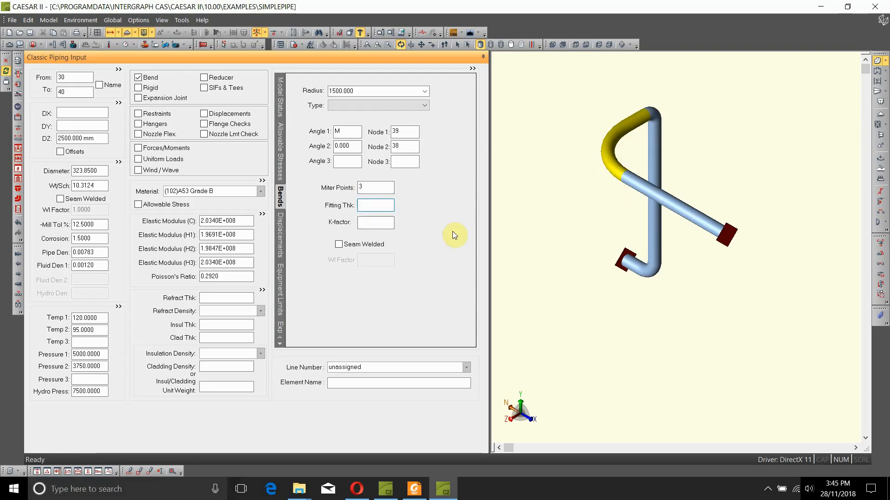
pyautogui.click(376, 205)
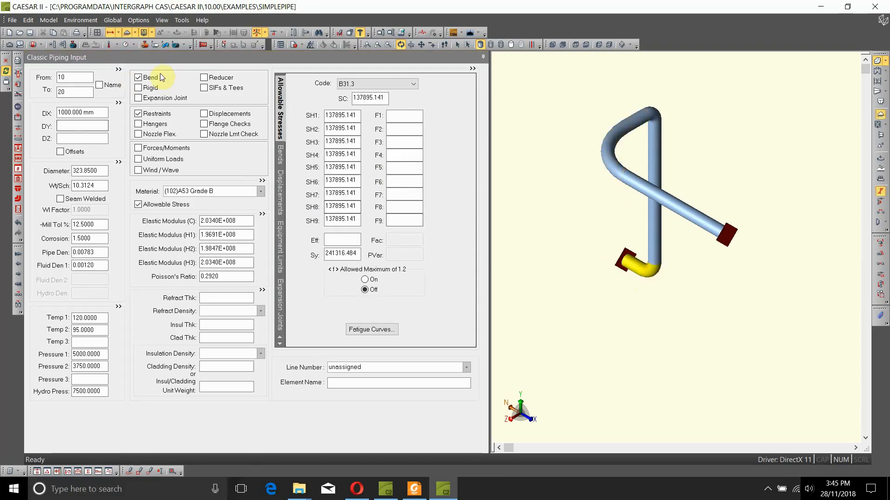
# Set the 10–20 bend type to Double Flange, briefly trying Single Flange in between.
pyautogui.click(281, 153)
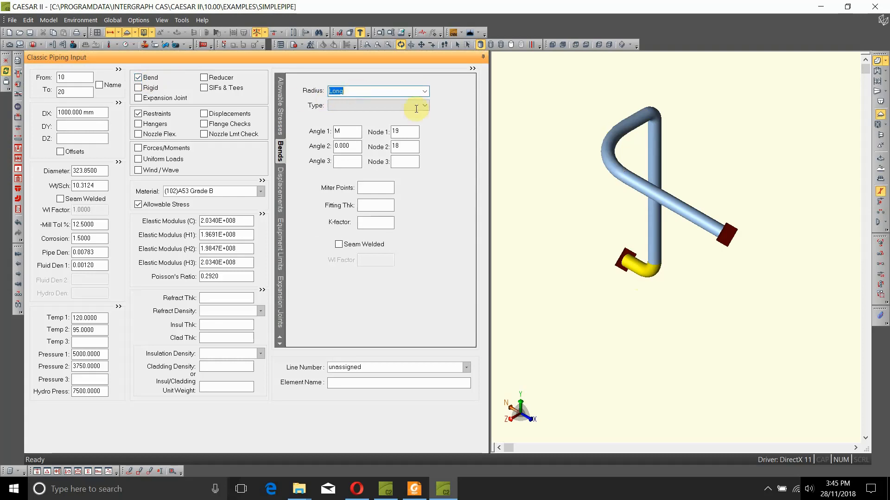
pyautogui.click(424, 106)
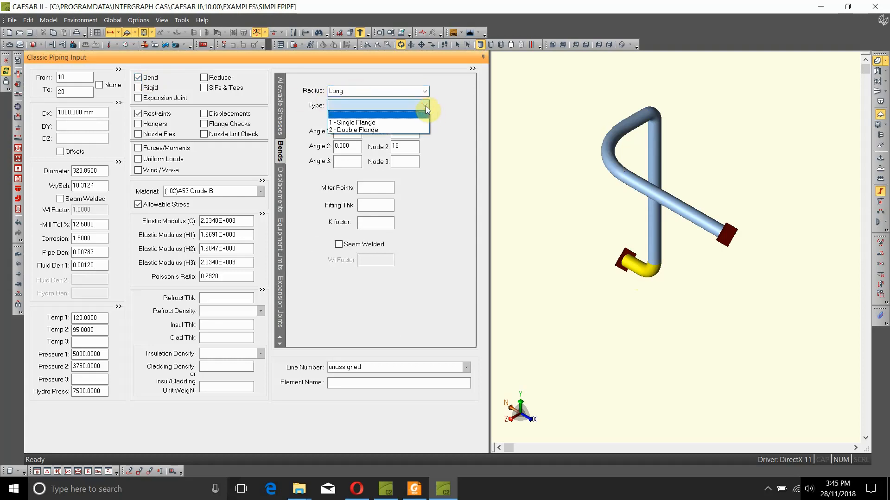
pyautogui.click(353, 122)
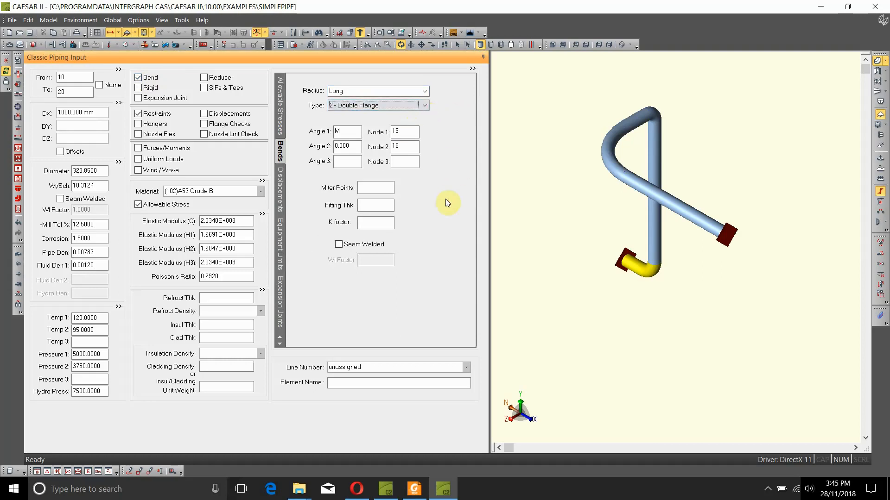
pyautogui.click(347, 131)
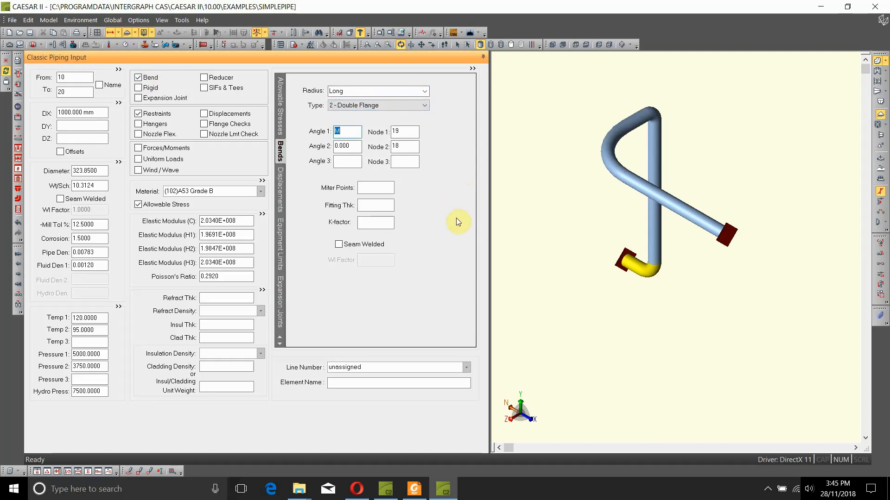
pyautogui.moveTo(448, 199)
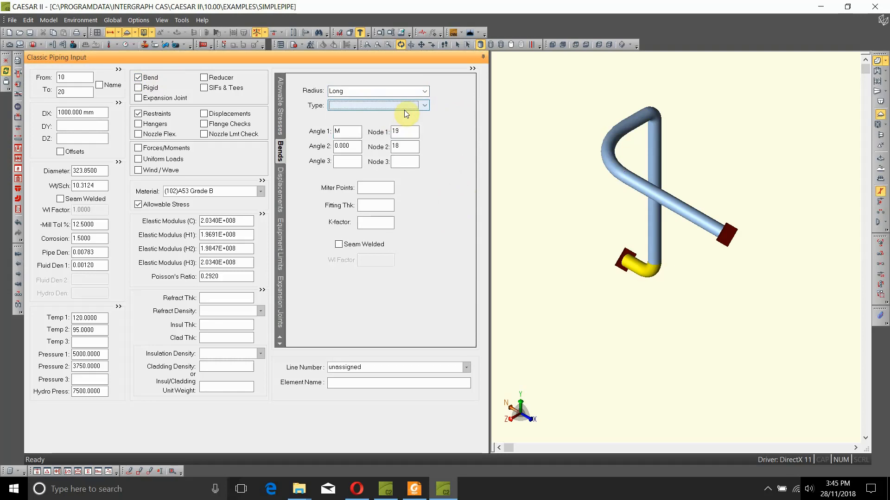
pyautogui.click(424, 105)
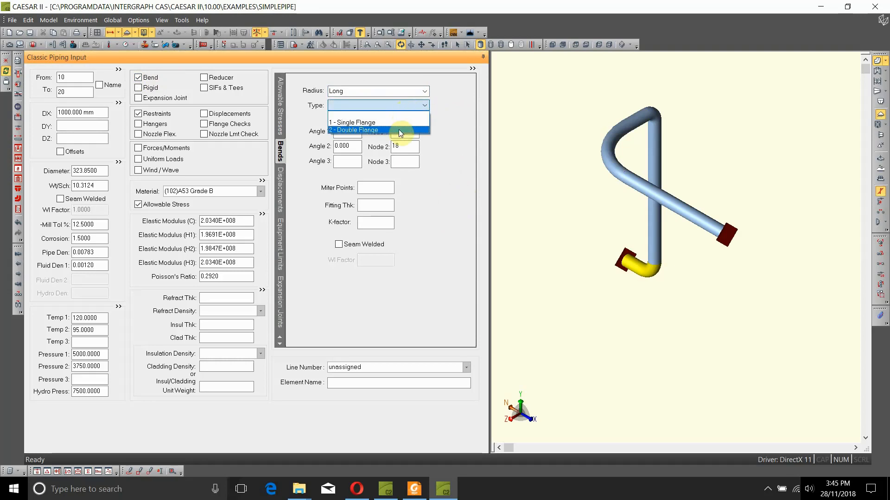
pyautogui.moveTo(378, 122)
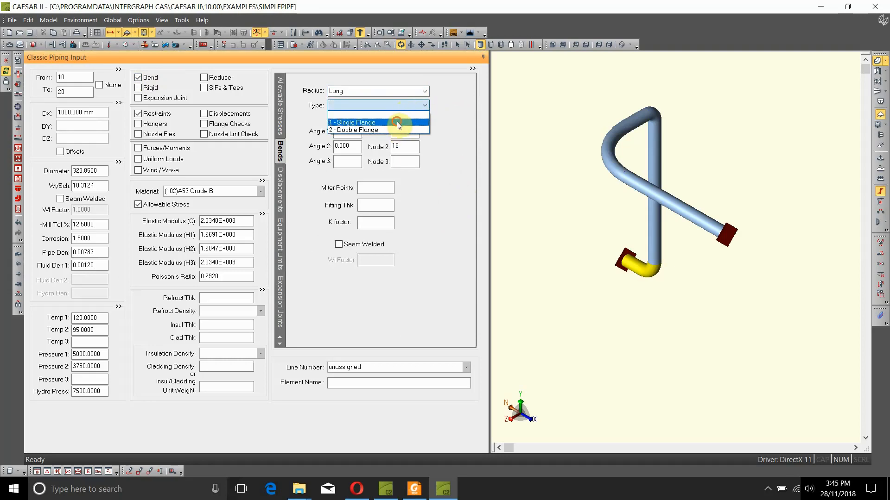
pyautogui.click(351, 122)
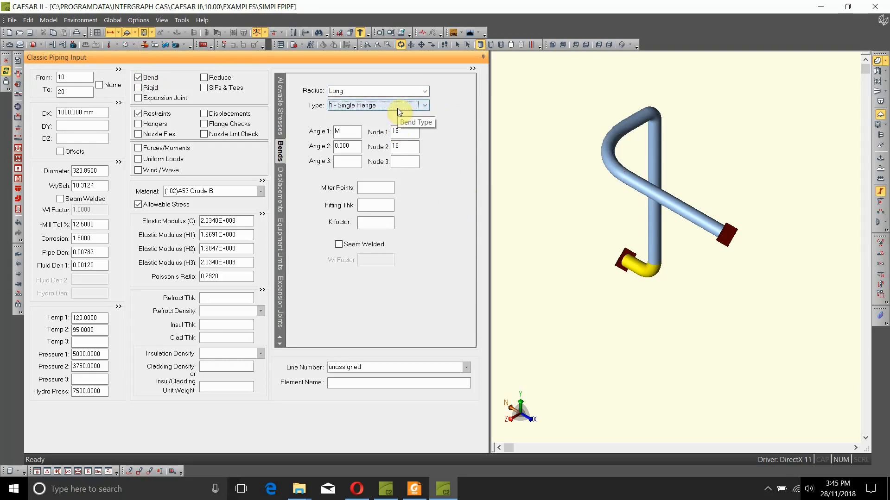
pyautogui.click(424, 105)
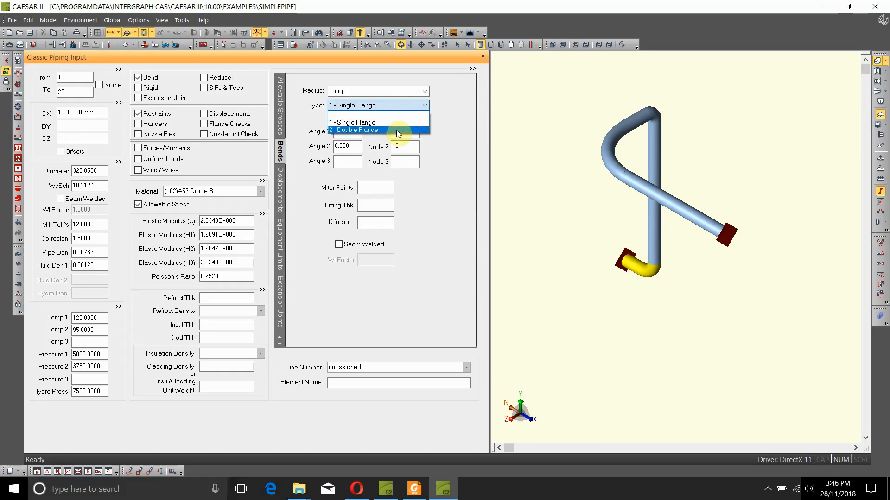
pyautogui.click(354, 130)
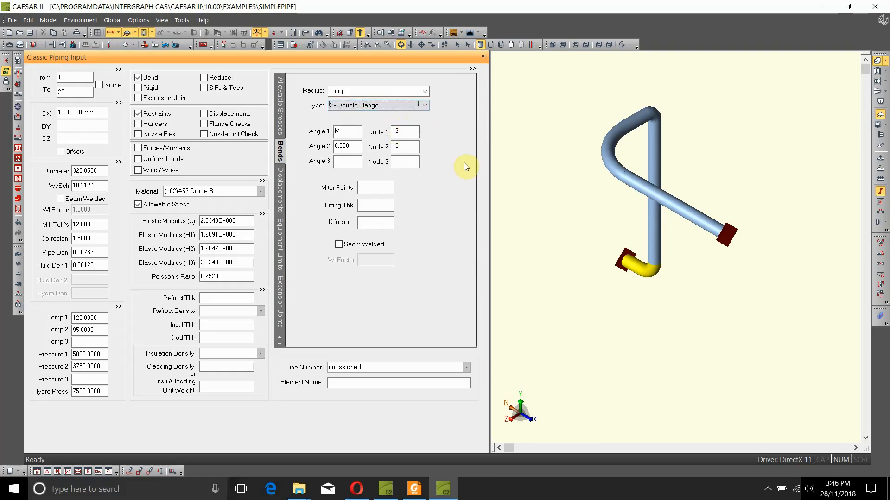